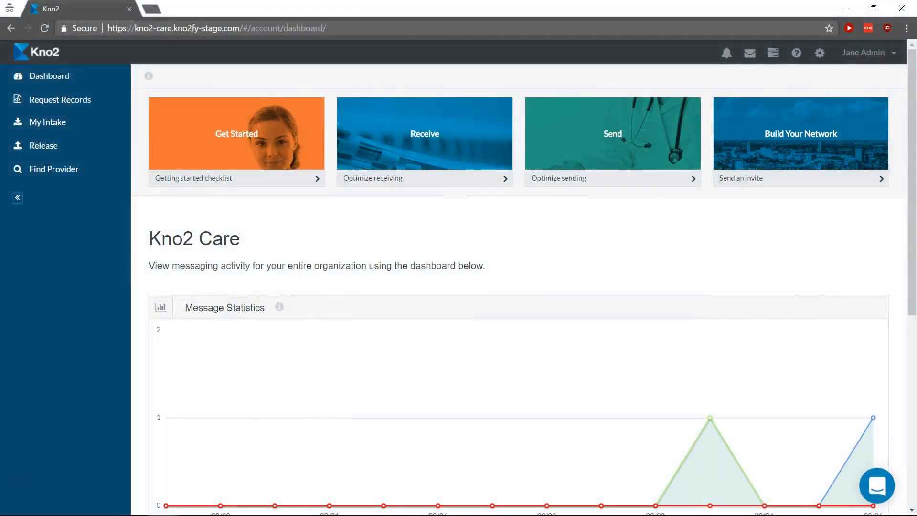
# Navigate from the gear menu to the Users settings page
pyautogui.click(819, 53)
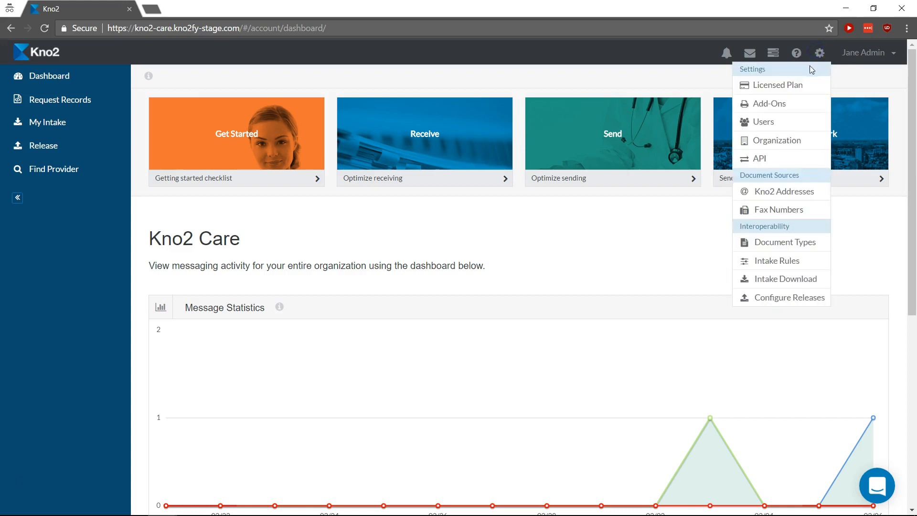
pyautogui.click(764, 121)
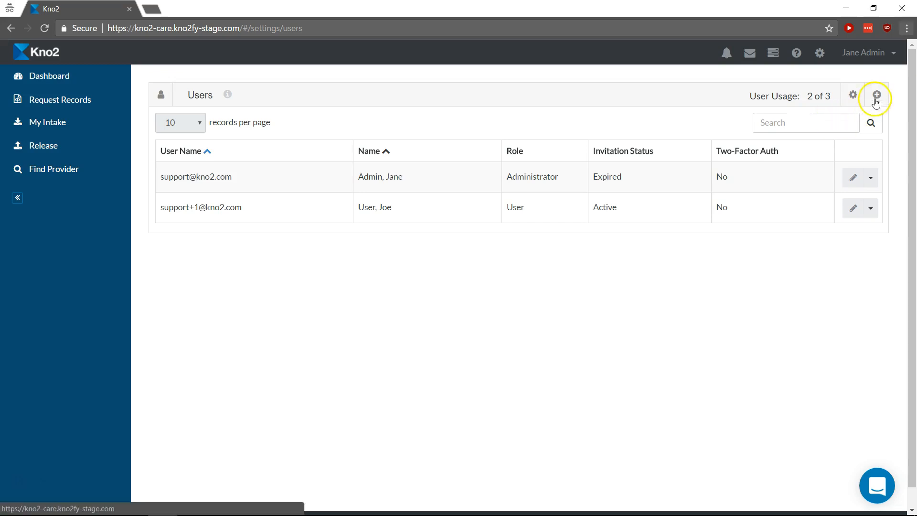
pyautogui.click(876, 96)
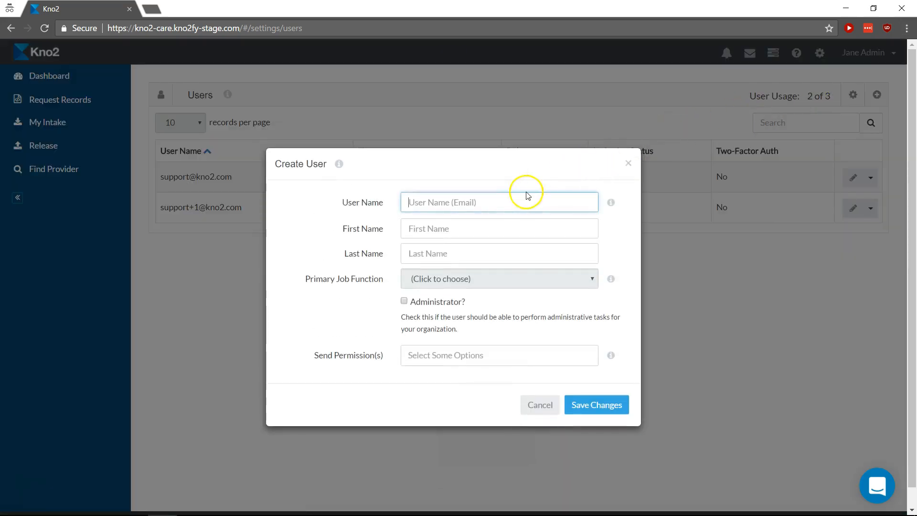
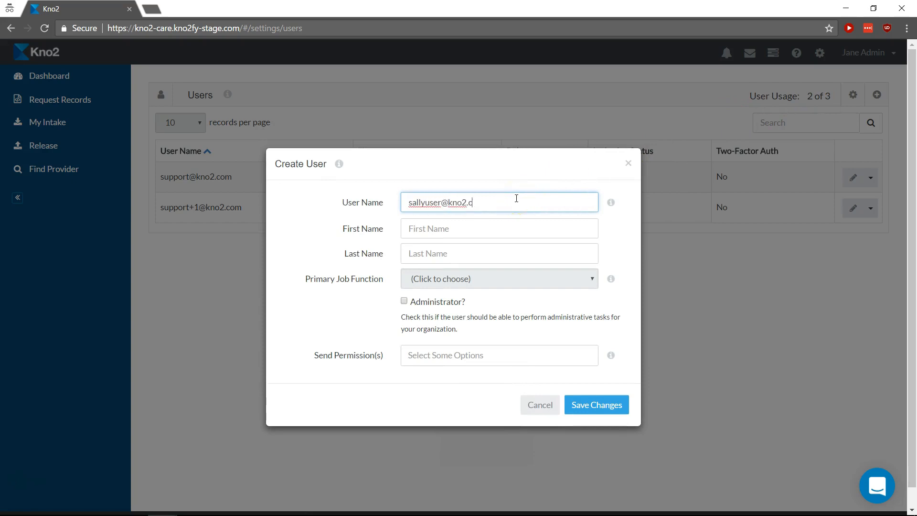
pyautogui.write('U')
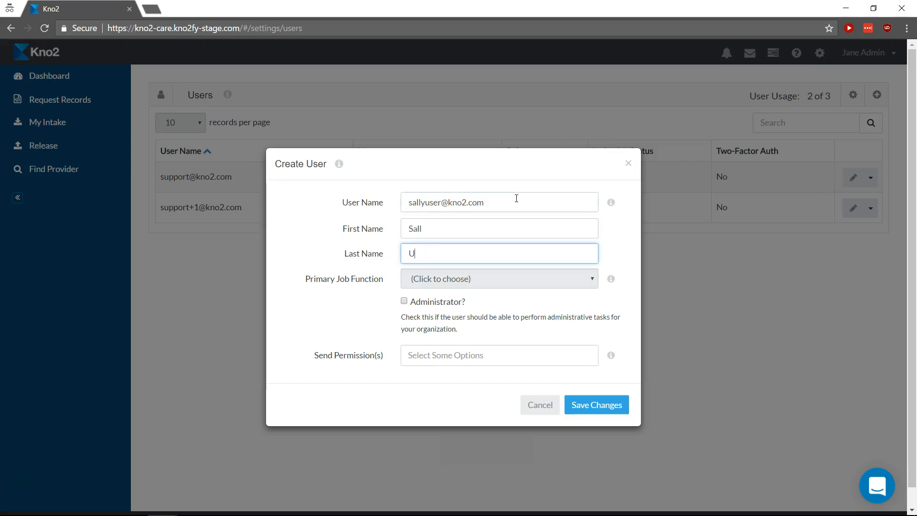
pyautogui.write('ser')
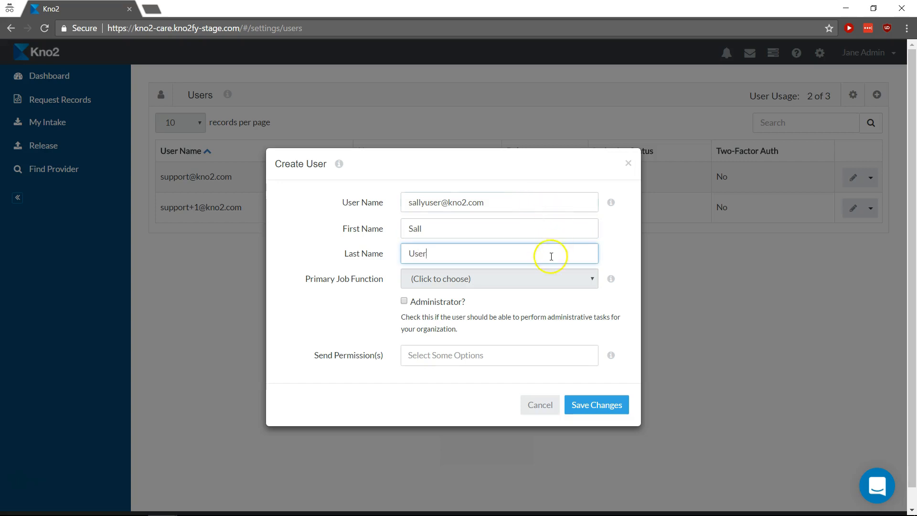
# Assign the Admissions job function and administrator rights to the new user, then save
pyautogui.click(499, 278)
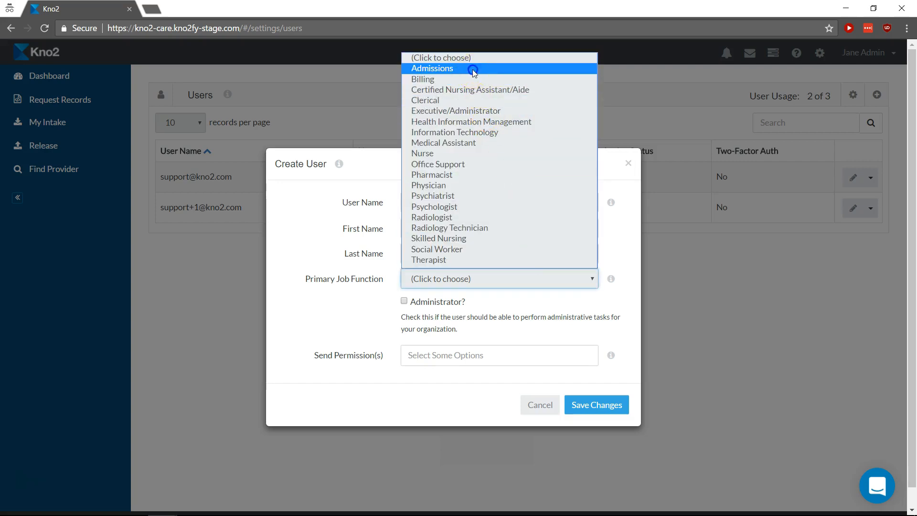
pyautogui.click(432, 68)
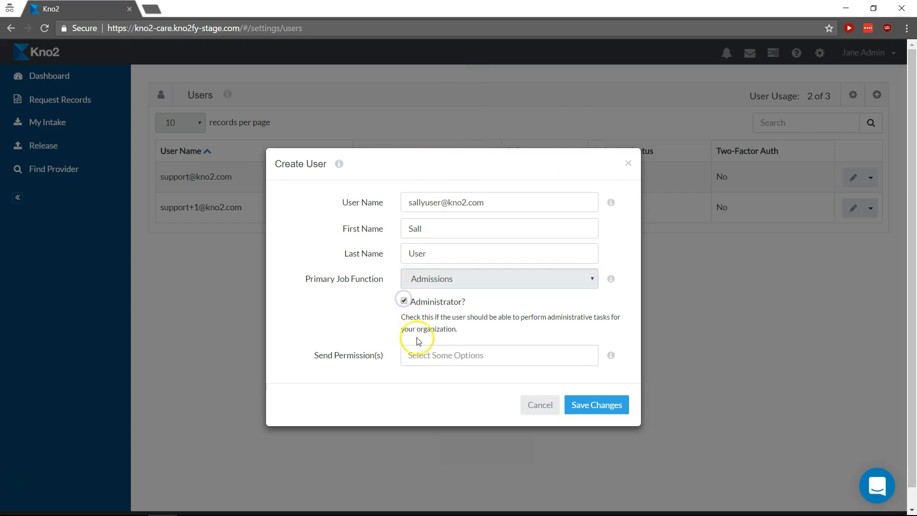
pyautogui.click(499, 356)
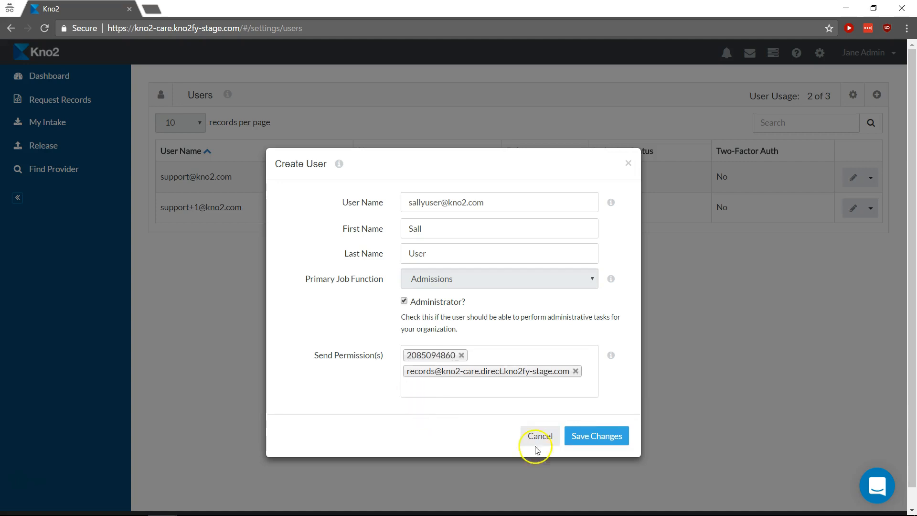
pyautogui.click(596, 436)
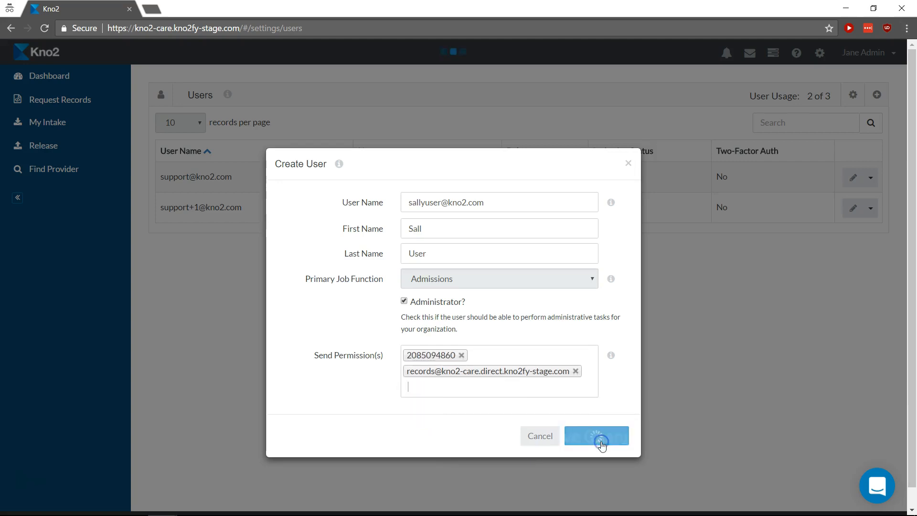
pyautogui.click(596, 436)
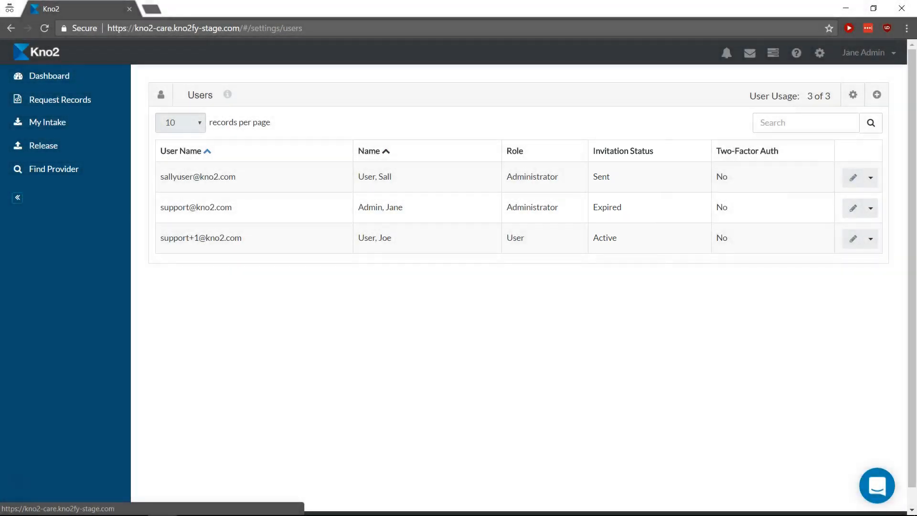
# View the new user's row actions, then bring up their Update User details
pyautogui.click(870, 177)
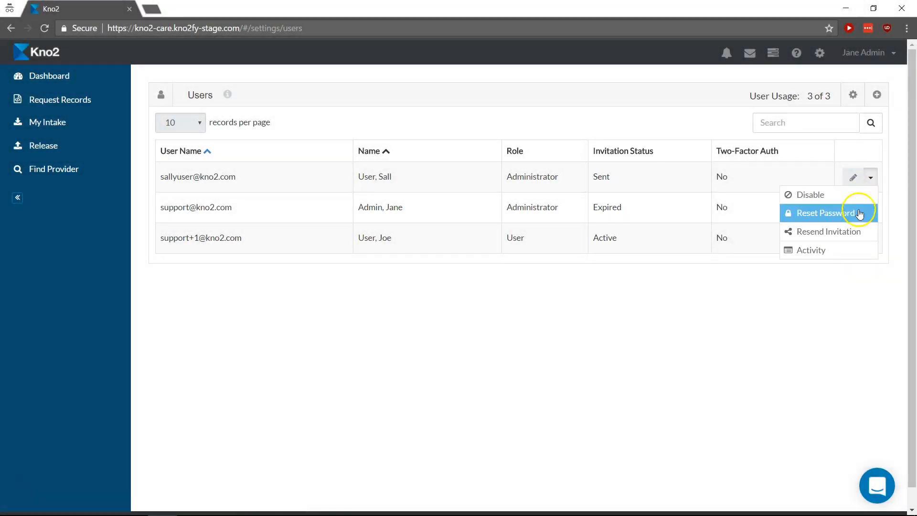
pyautogui.moveTo(828, 231)
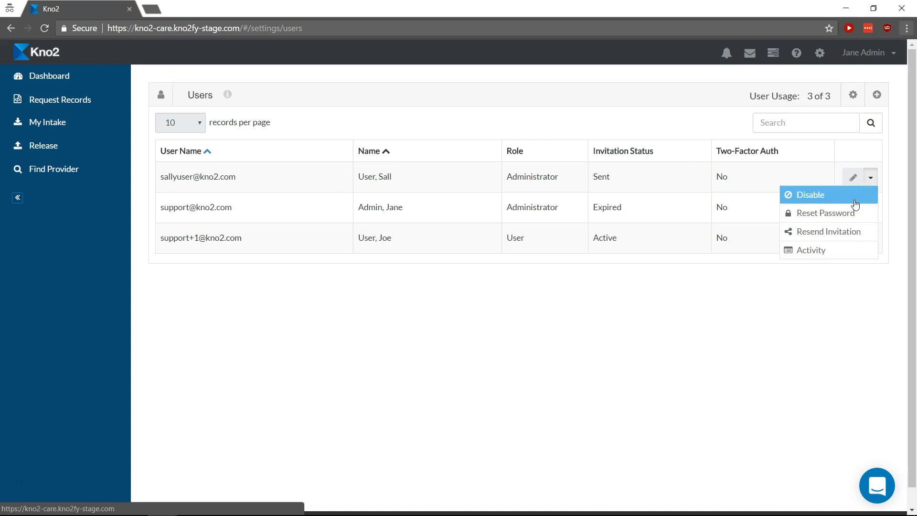
pyautogui.moveTo(827, 212)
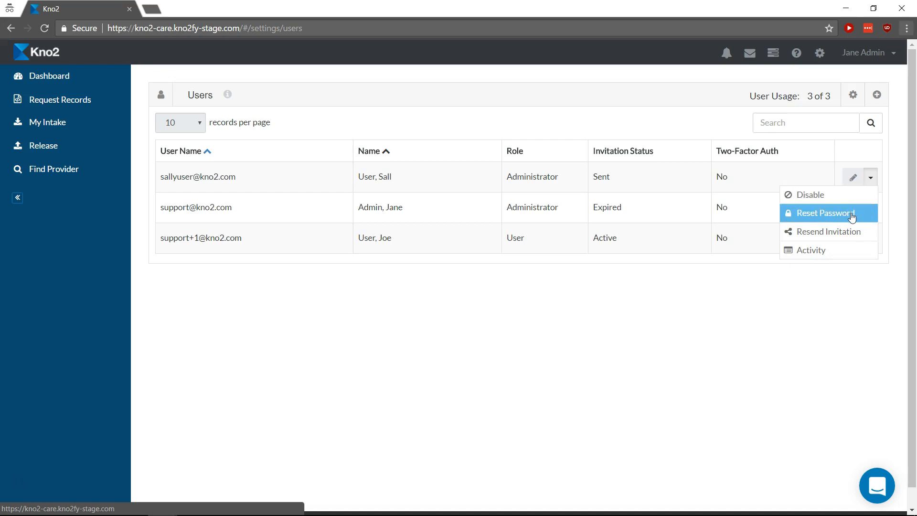
pyautogui.moveTo(828, 231)
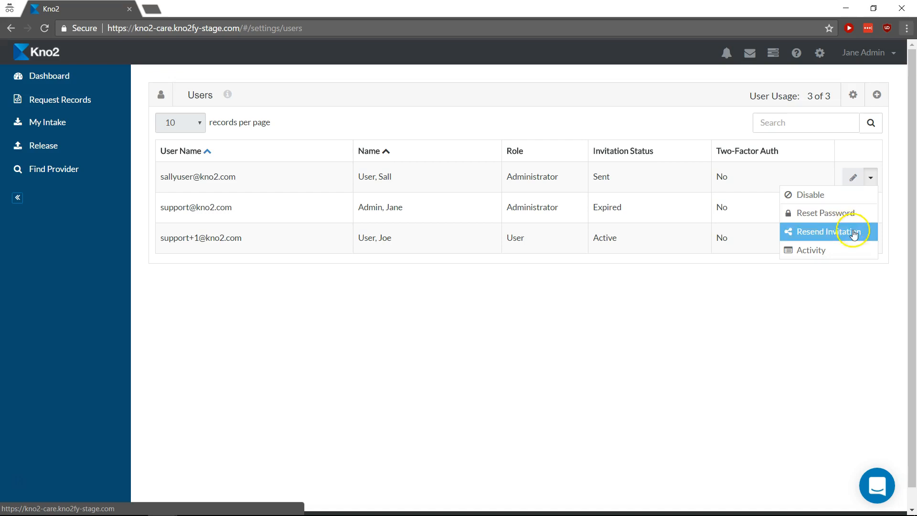
pyautogui.moveTo(863, 257)
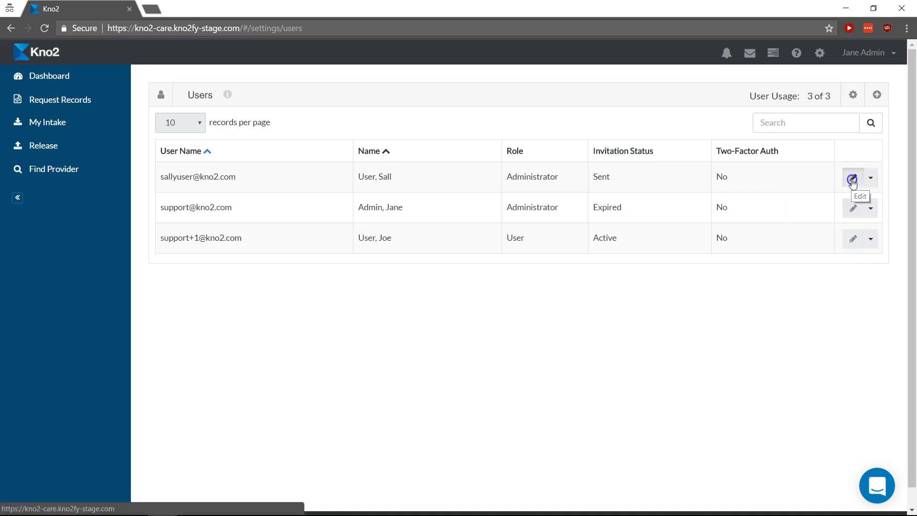
pyautogui.click(852, 179)
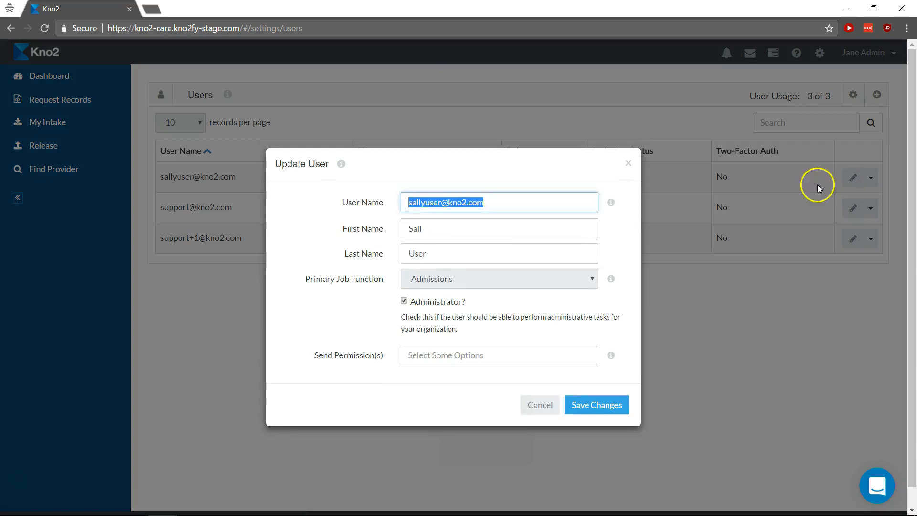